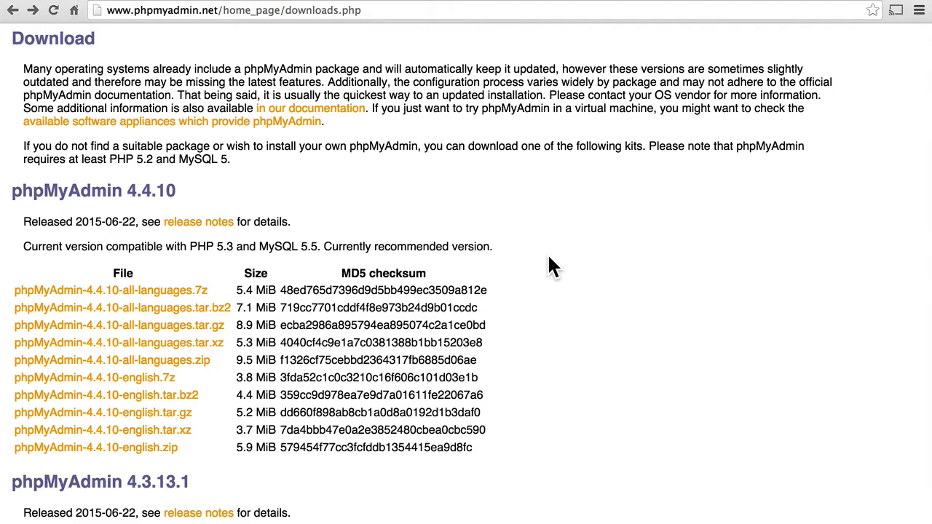
pyautogui.moveTo(255, 26)
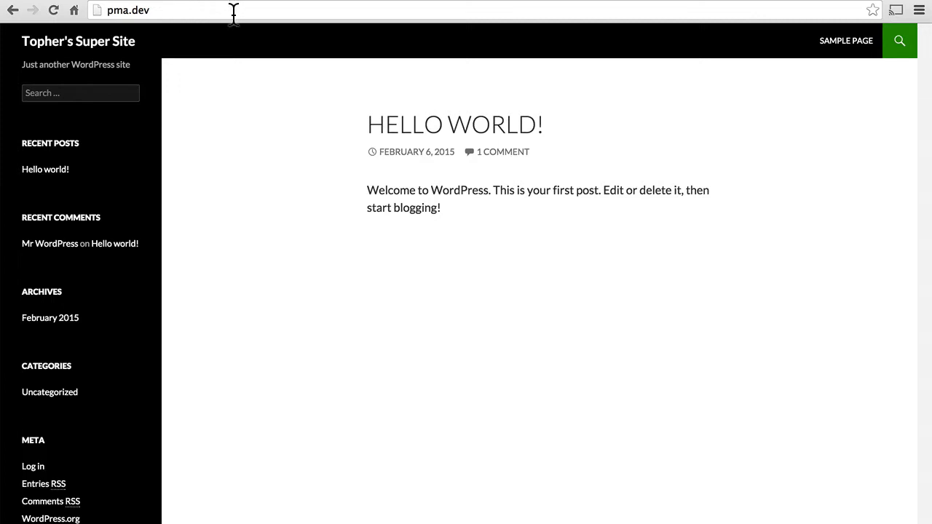
pyautogui.moveTo(265, 284)
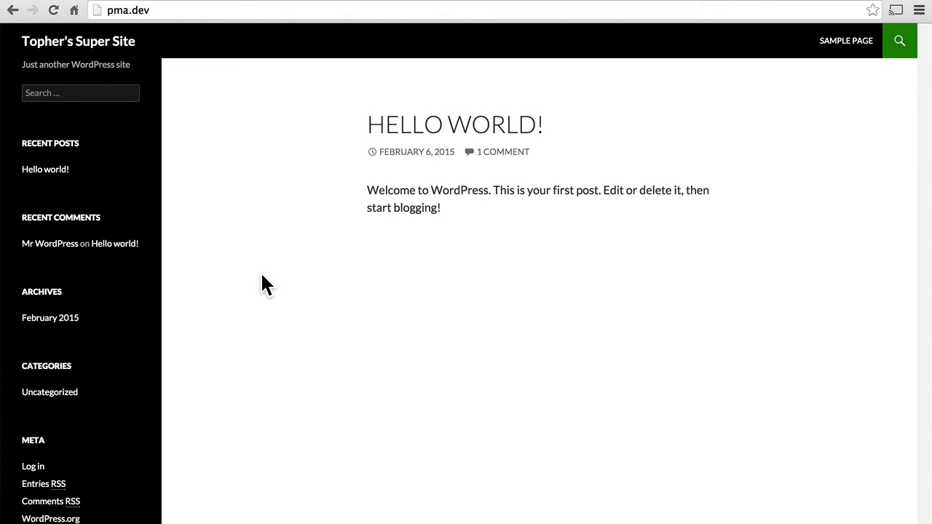
# Download phpMyAdmin-4.4.10-english.zip and unpack it into a folder in Downloads.
pyautogui.scroll(3)
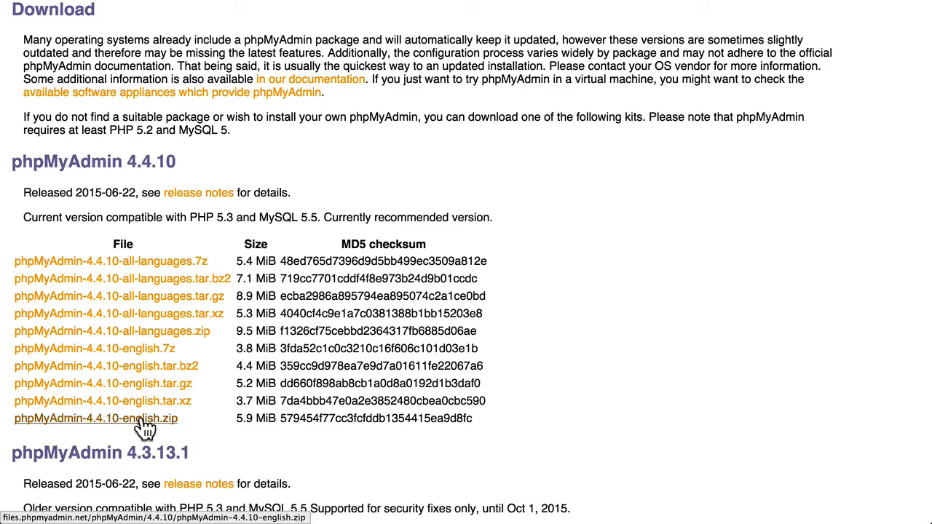
pyautogui.click(96, 417)
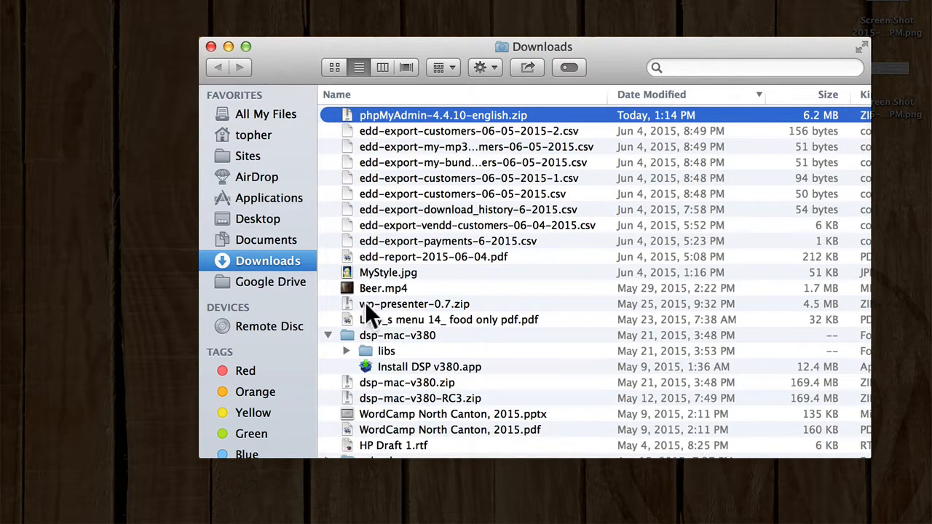
pyautogui.moveTo(415, 119)
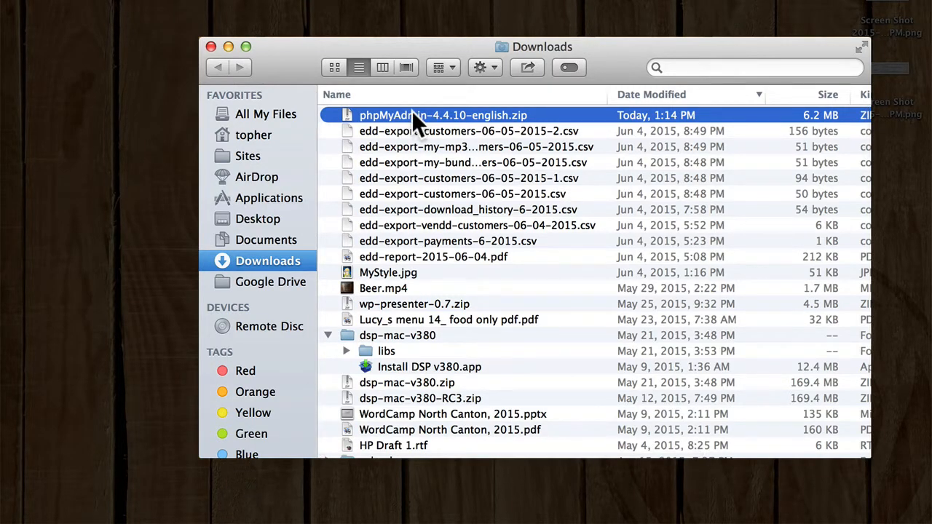
pyautogui.doubleClick(443, 115)
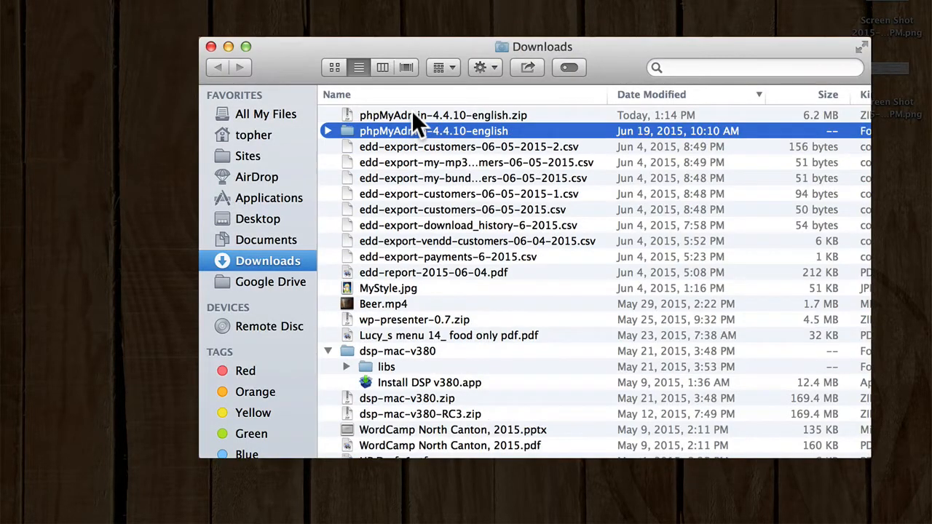
pyautogui.moveTo(386, 138)
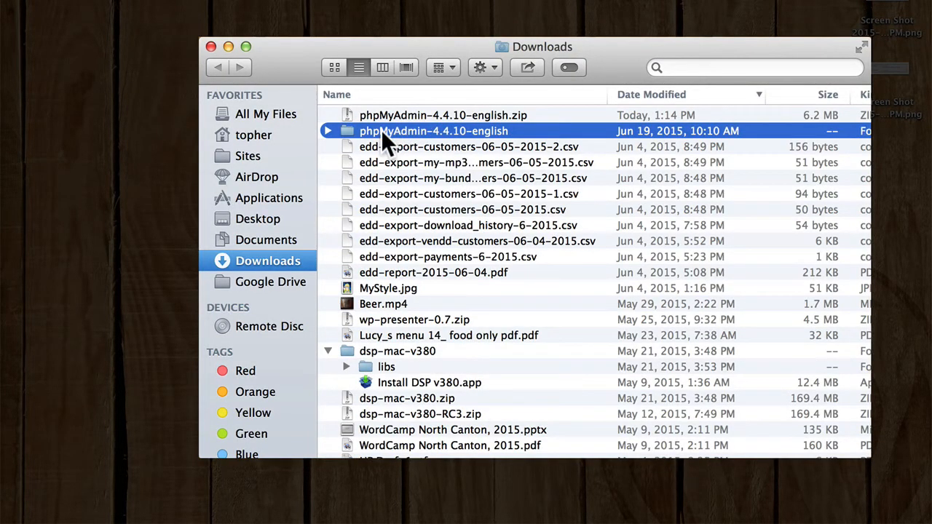
# Copy the extracted phpMyAdmin-4.4.10-english folder.
pyautogui.rightClick(434, 131)
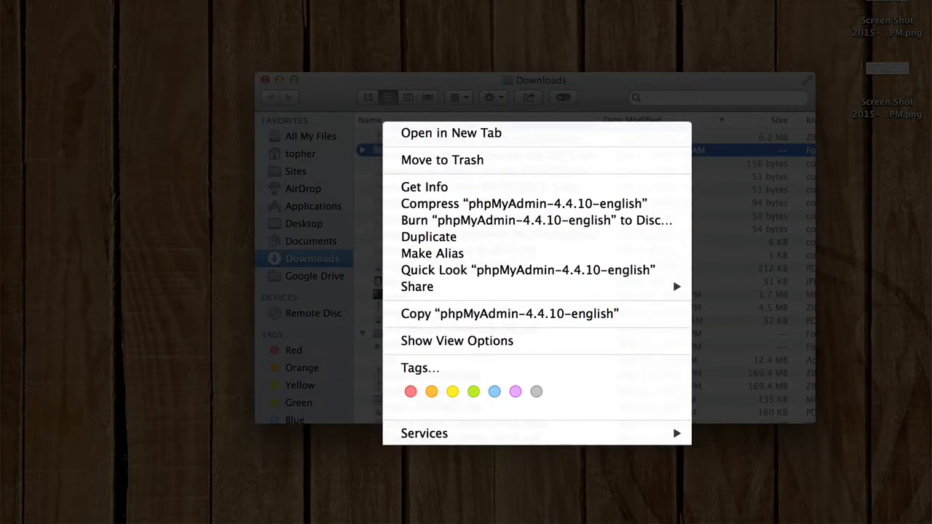
pyautogui.moveTo(510, 313)
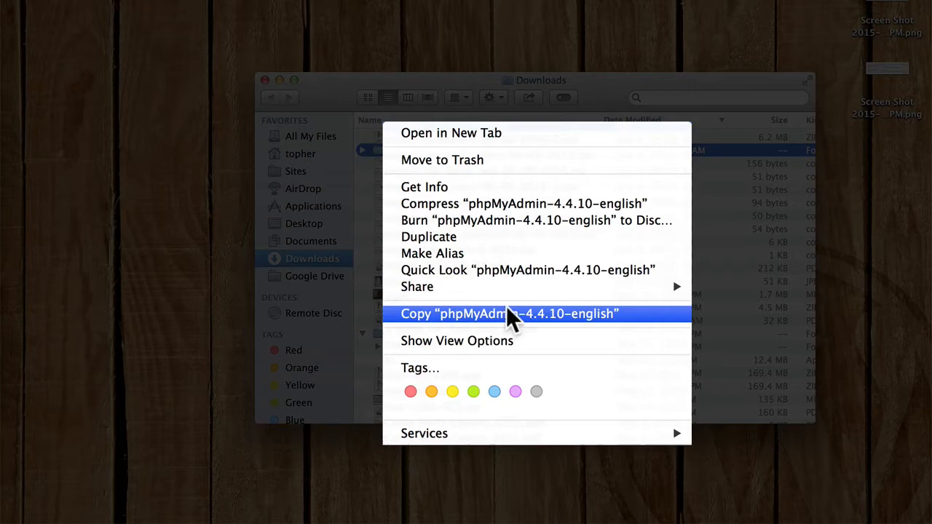
pyautogui.click(510, 313)
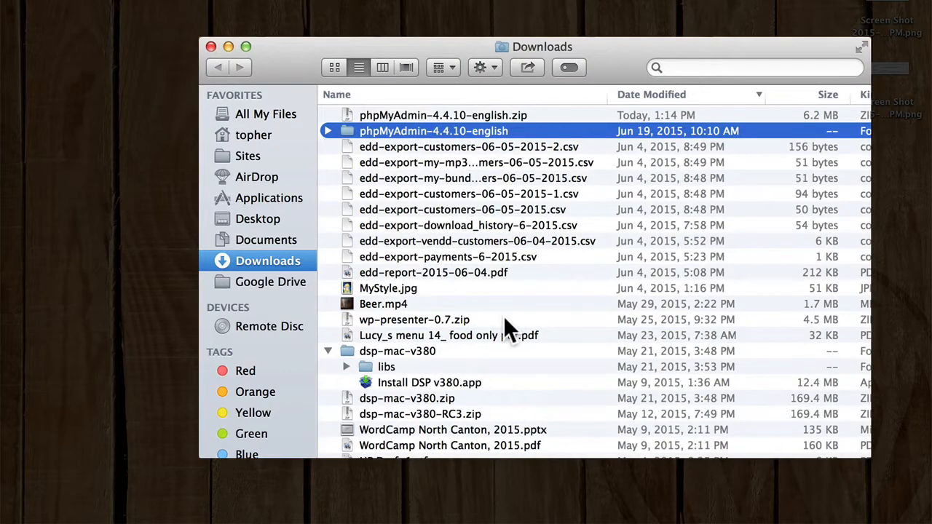
# Paste the folder into the pma.dev site folder under Sites and rename it to pma.
pyautogui.click(248, 156)
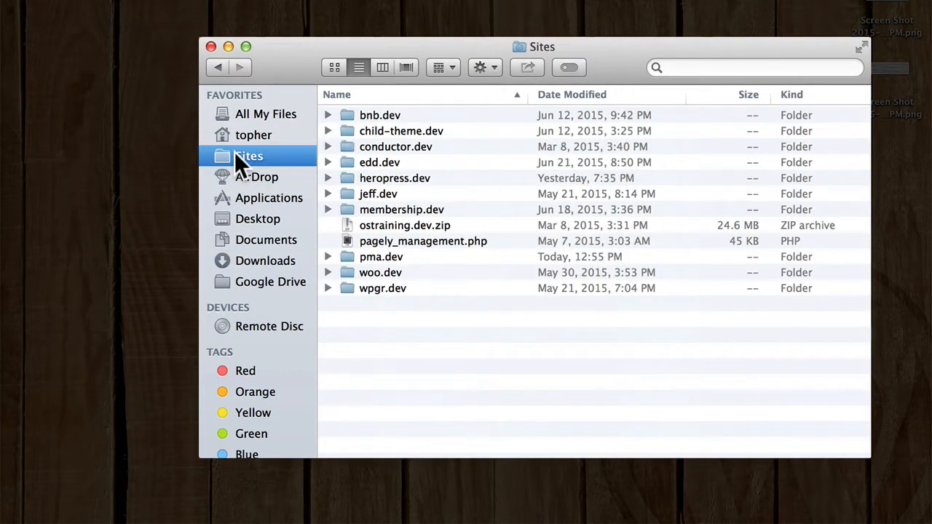
pyautogui.moveTo(377, 265)
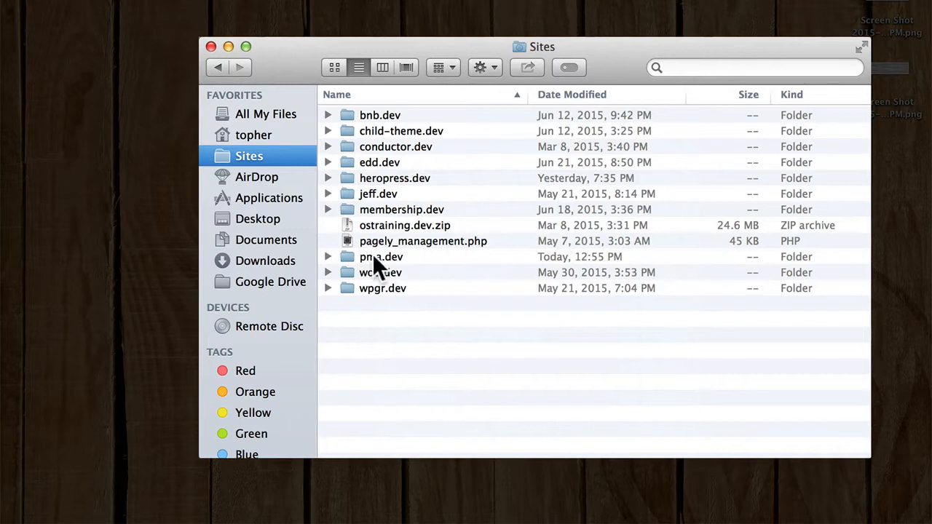
pyautogui.click(327, 257)
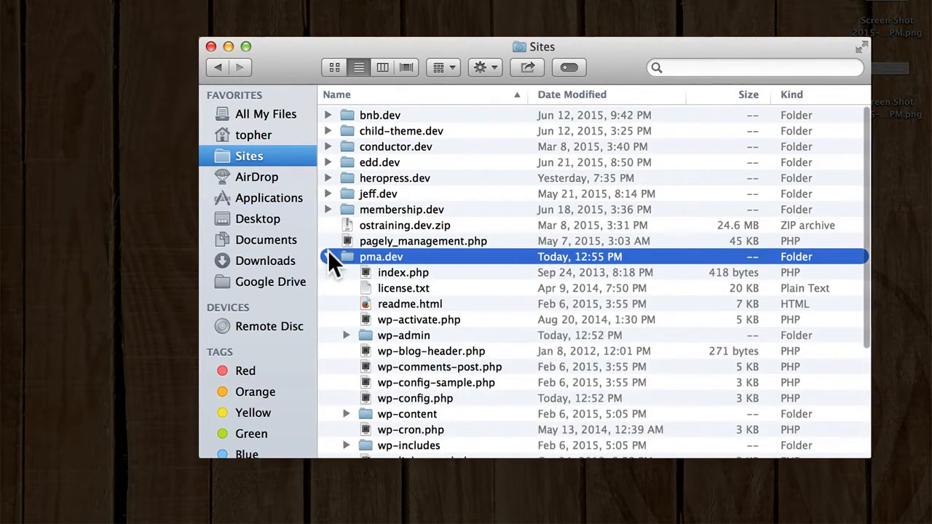
pyautogui.scroll(-3)
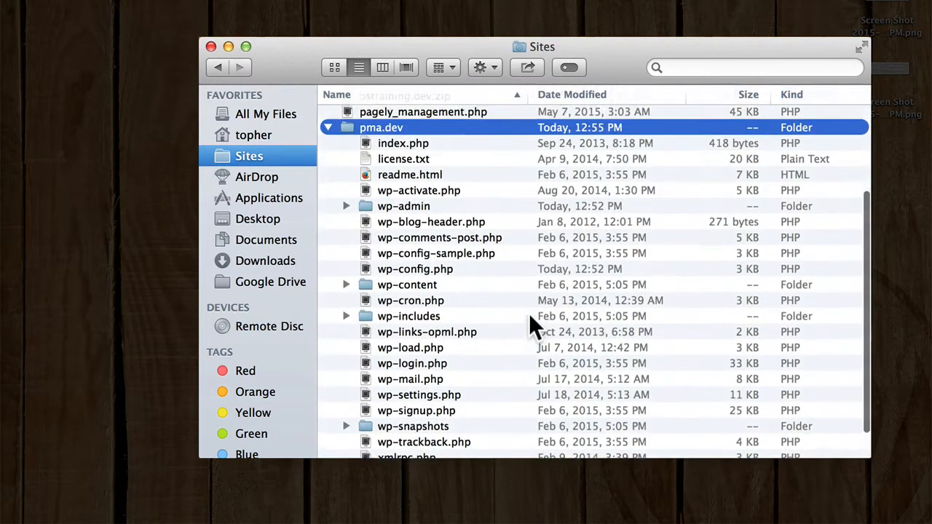
pyautogui.scroll(-3)
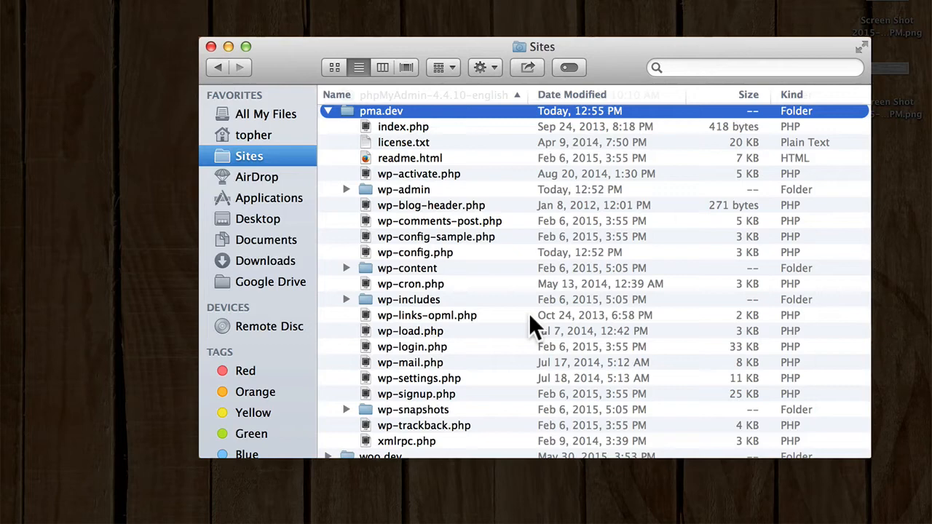
pyautogui.scroll(3)
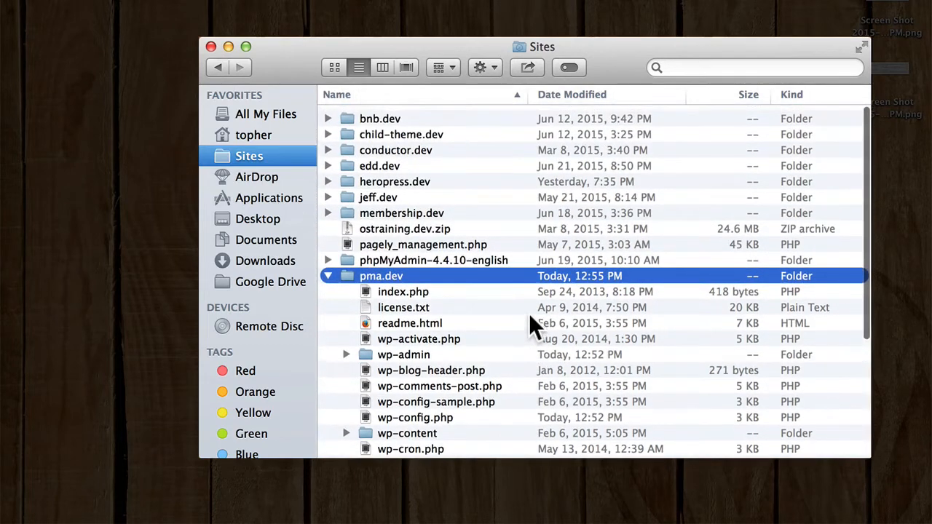
pyautogui.scroll(-3)
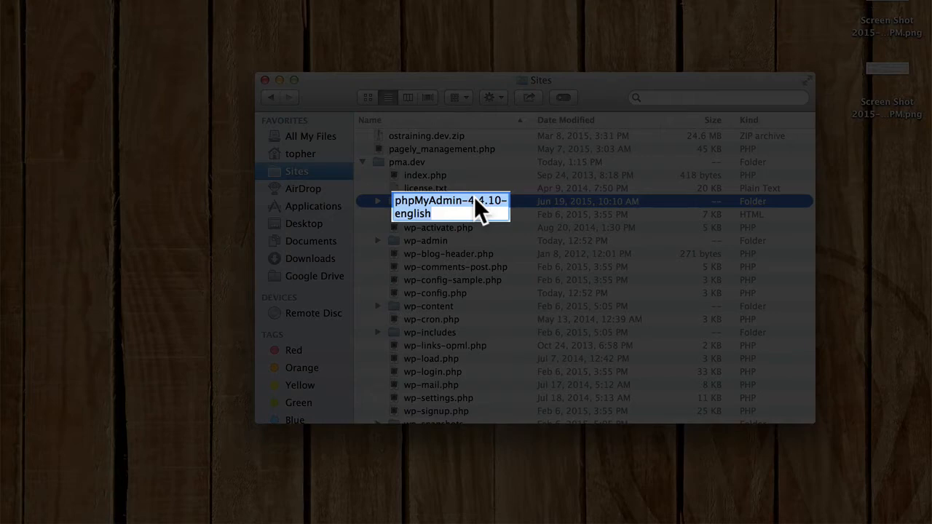
pyautogui.write('pma')
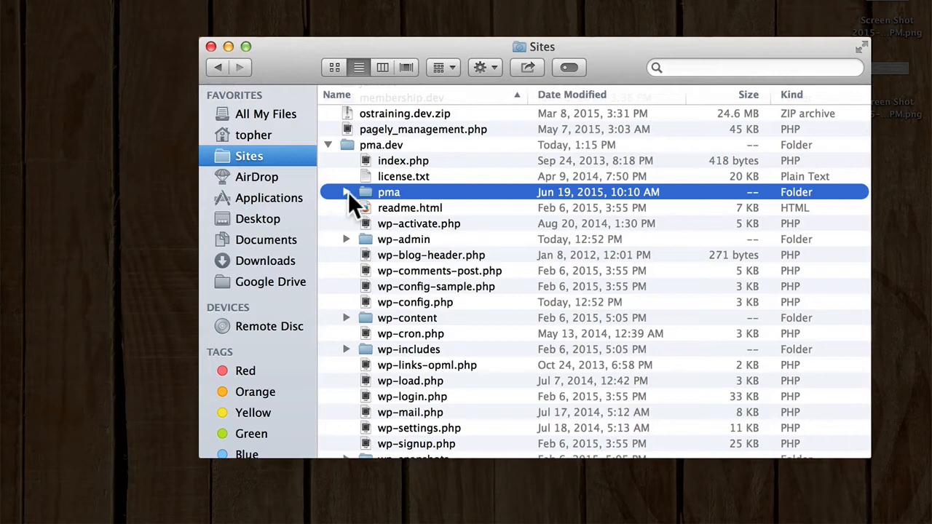
# Expand the pma folder and scroll through its phpMyAdmin files like config.sample.inc.php.
pyautogui.click(346, 192)
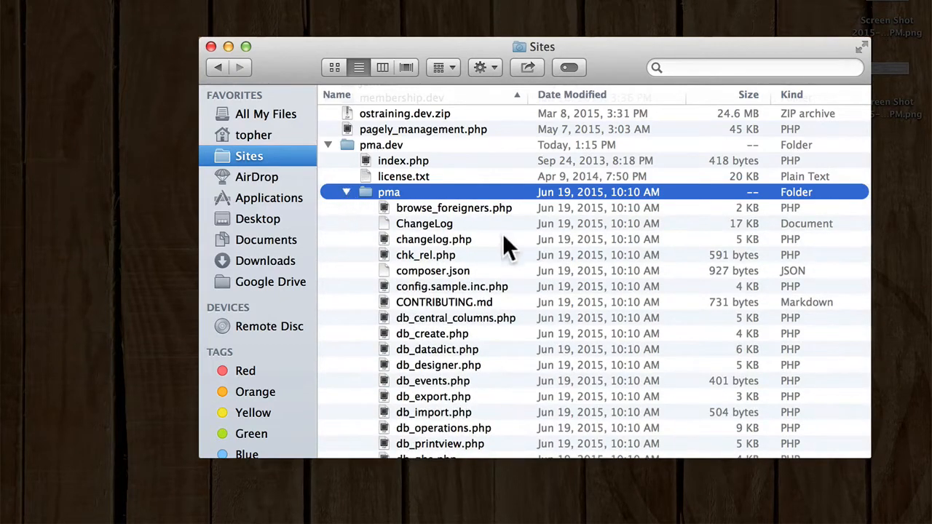
pyautogui.scroll(-3)
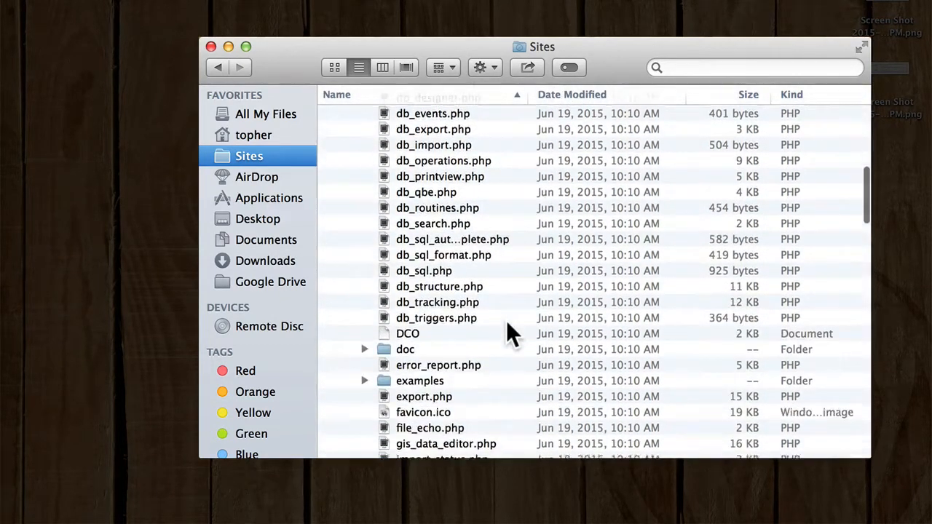
pyautogui.scroll(-3)
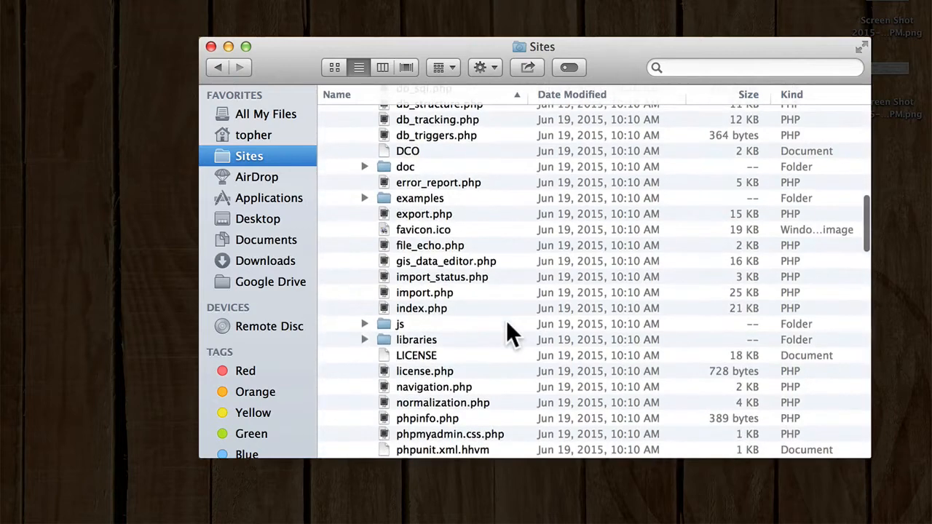
pyautogui.scroll(-3)
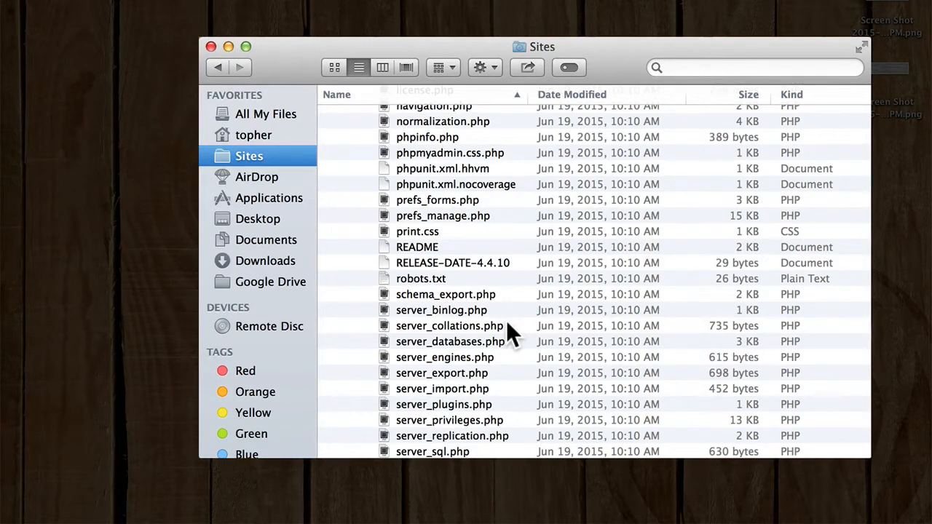
pyautogui.scroll(3)
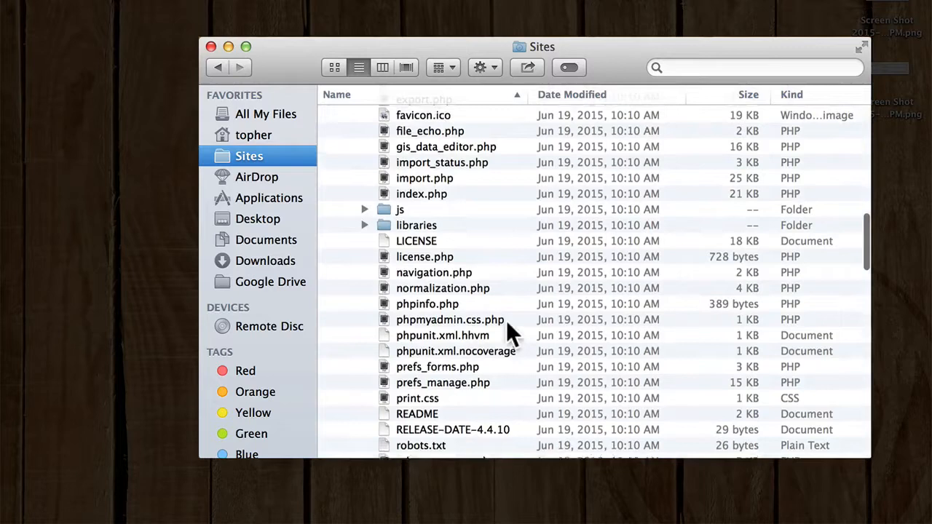
pyautogui.scroll(3)
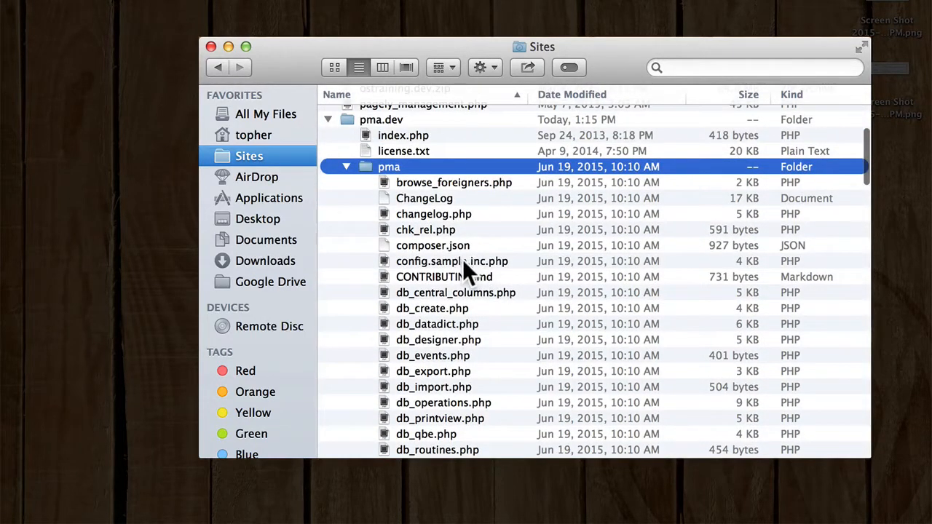
# Rename config.sample.inc.php inside pma to config.inc.php.
pyautogui.click(451, 261)
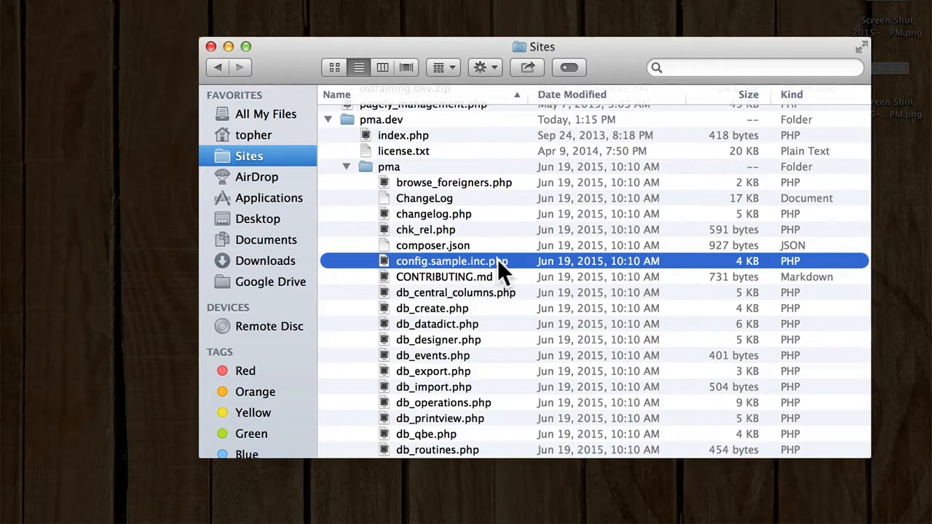
pyautogui.moveTo(472, 274)
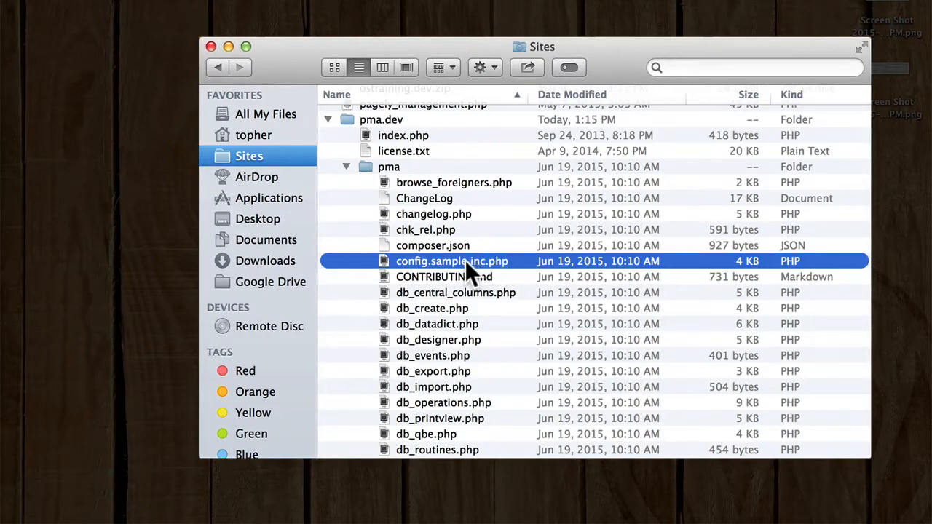
pyautogui.click(451, 261)
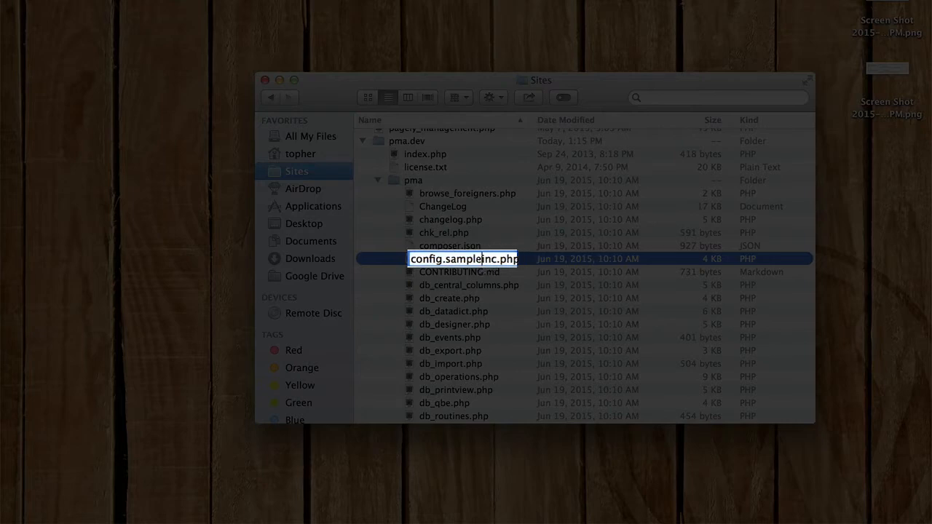
pyautogui.write('config.inc.php')
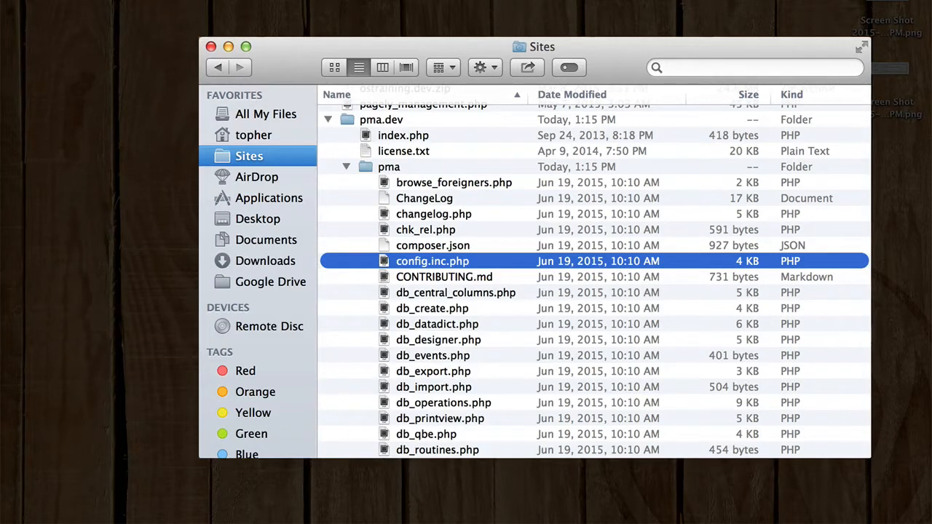
pyautogui.moveTo(469, 364)
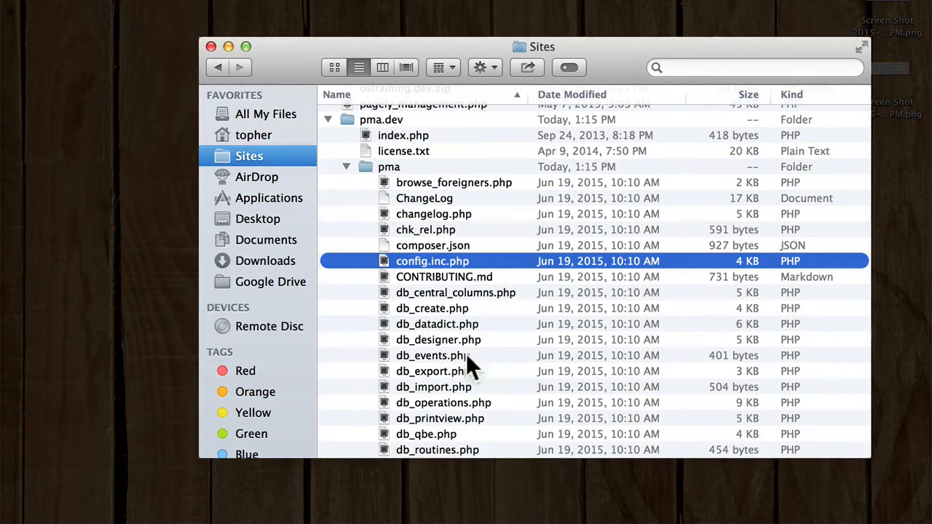
pyautogui.moveTo(386, 269)
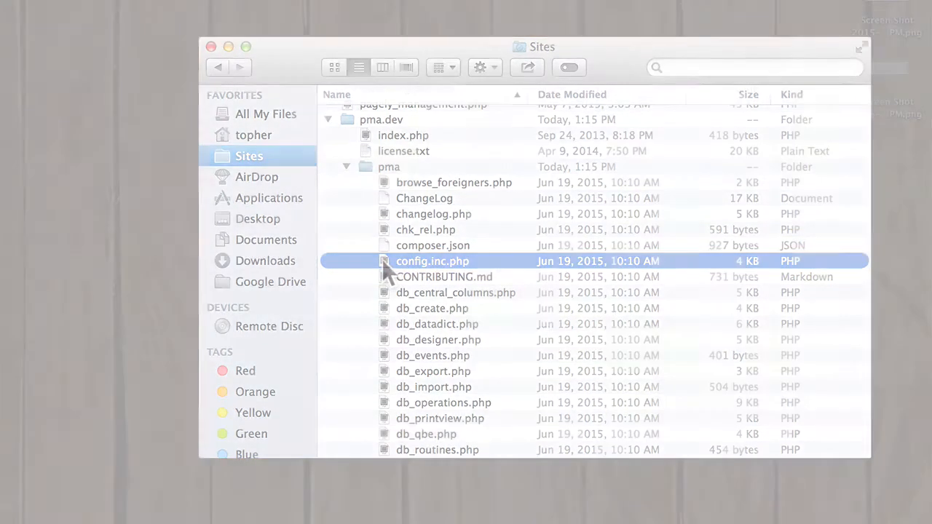
# Open config.inc.php from Finder for editing in Sublime Text.
pyautogui.doubleClick(432, 261)
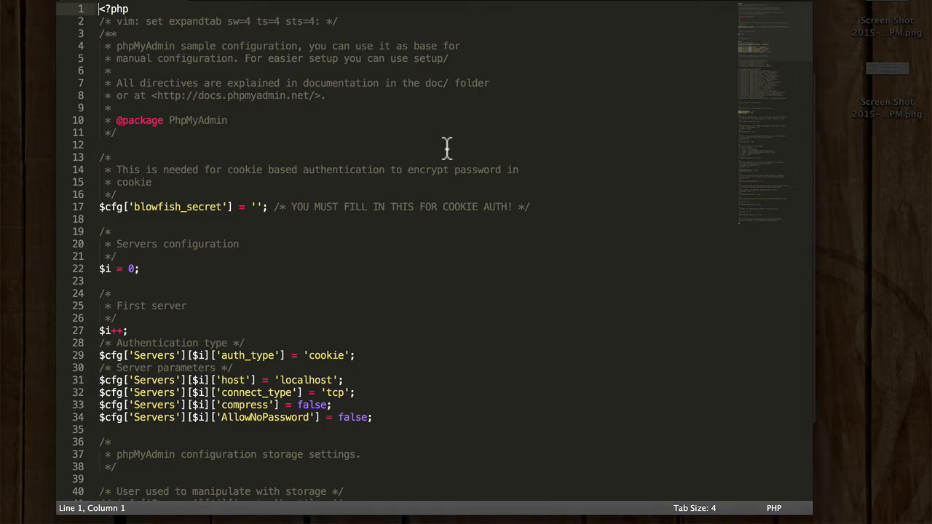
pyautogui.moveTo(317, 201)
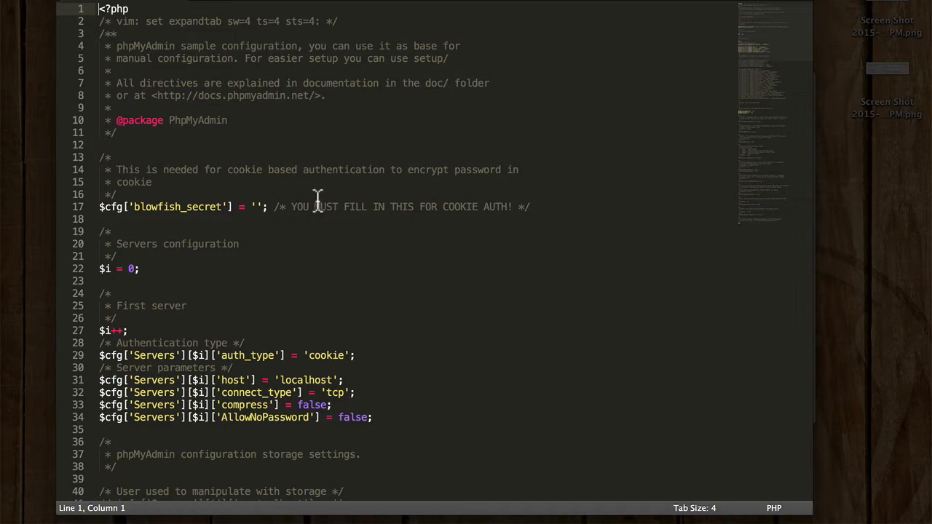
pyautogui.click(256, 207)
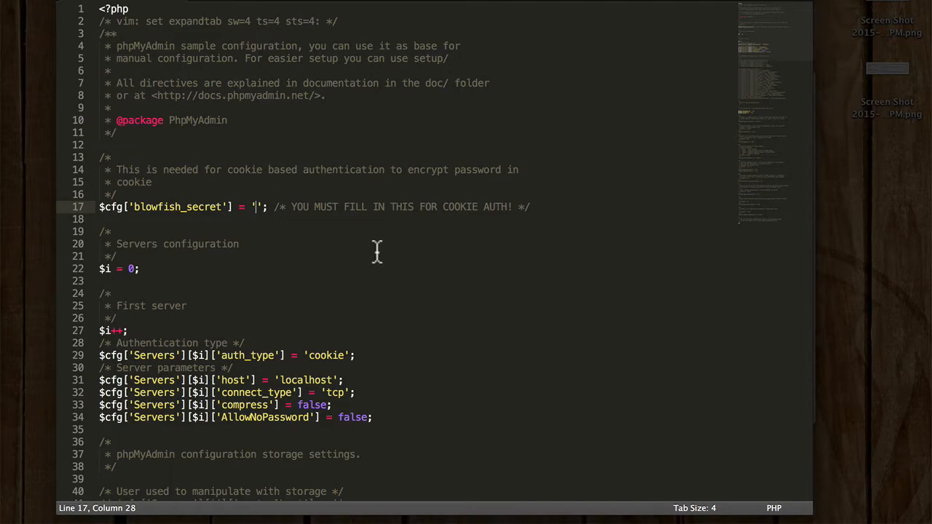
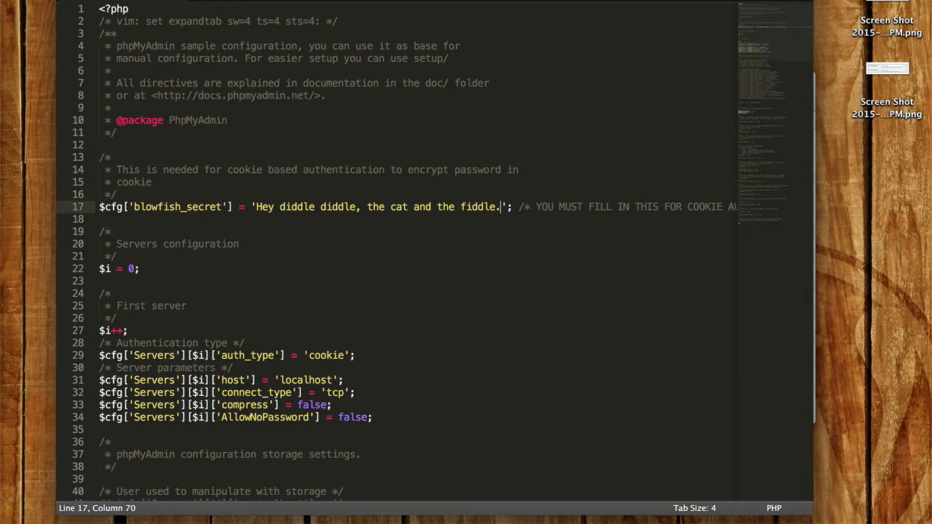
pyautogui.click(134, 5)
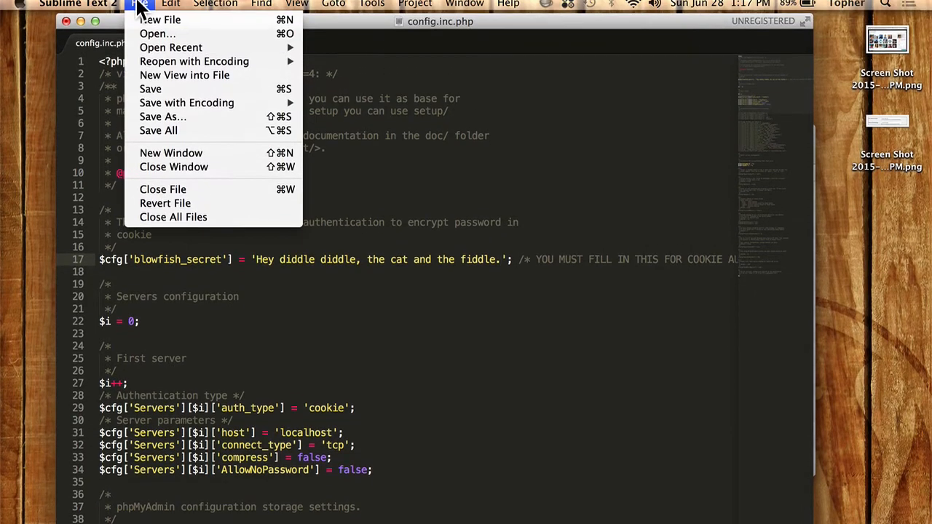
pyautogui.moveTo(150, 95)
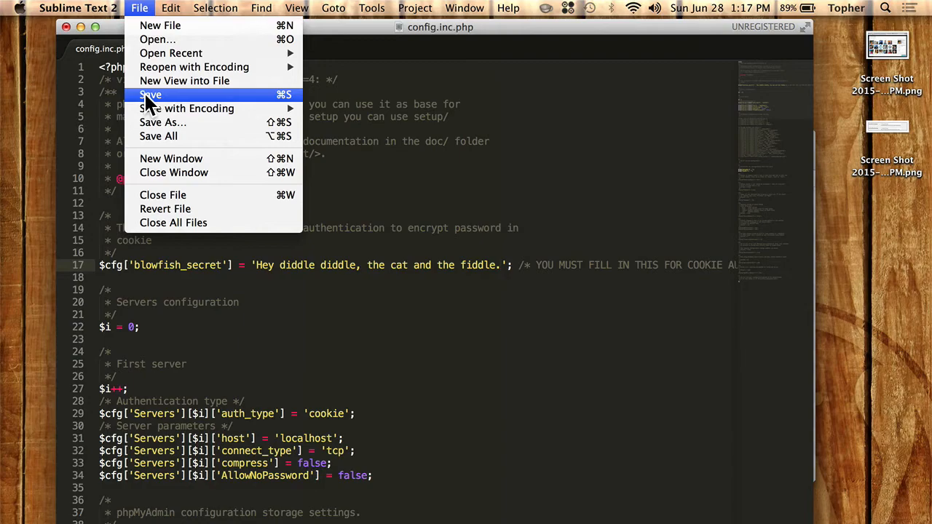
pyautogui.click(150, 94)
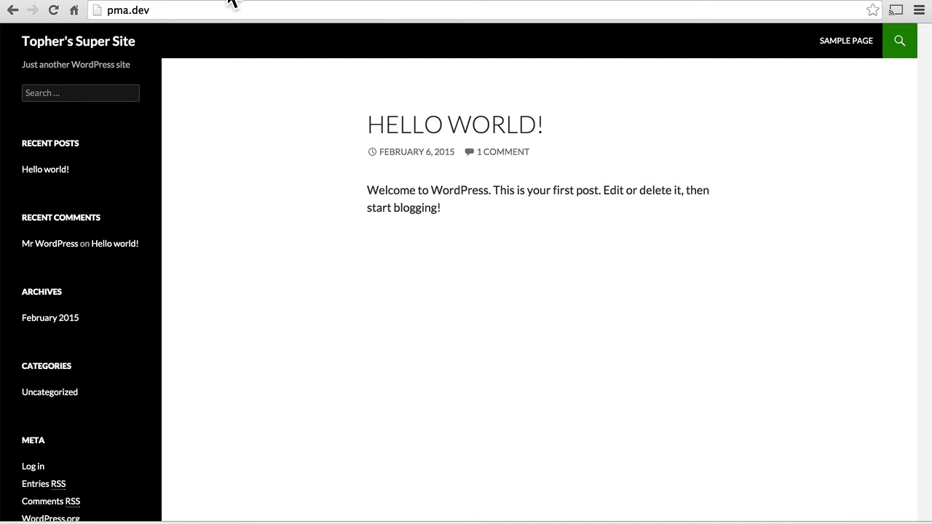
# Load pma.dev/pma in Chrome to reach the local phpMyAdmin login page.
pyautogui.click(128, 9)
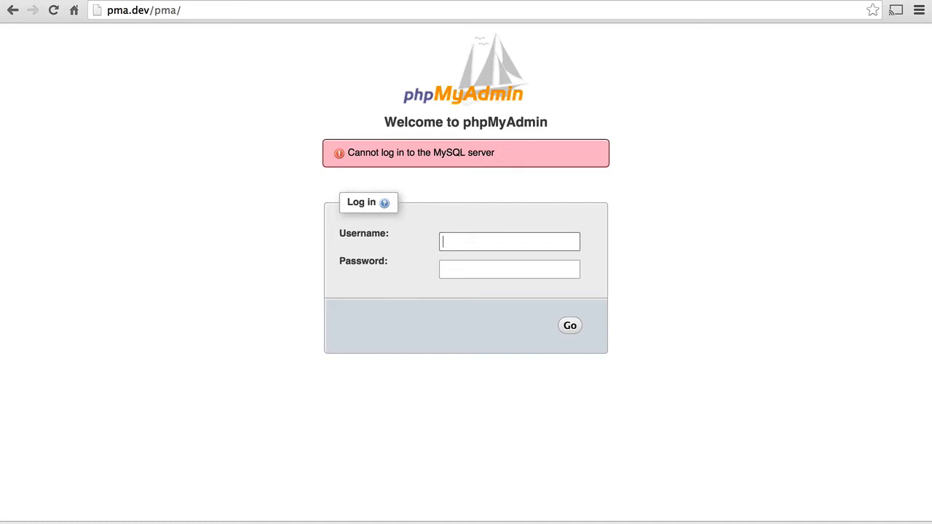
pyautogui.moveTo(513, 168)
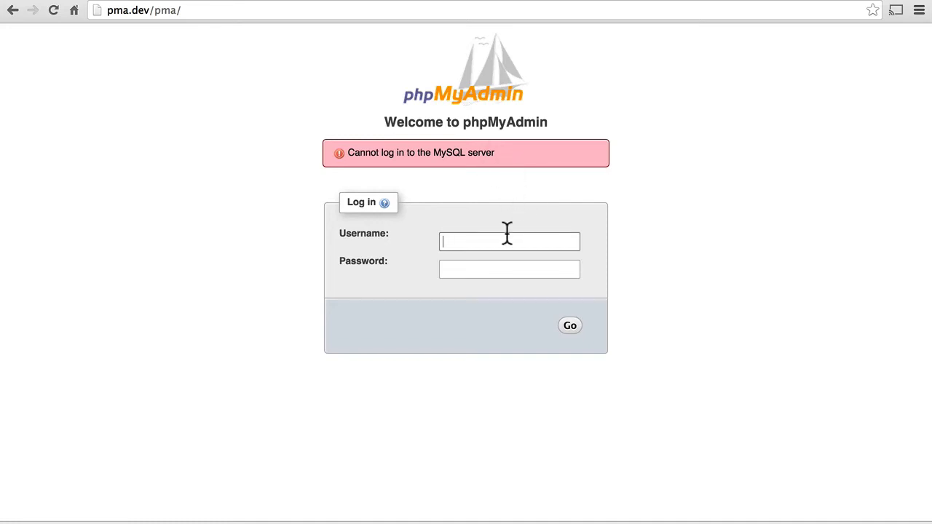
pyautogui.moveTo(473, 242)
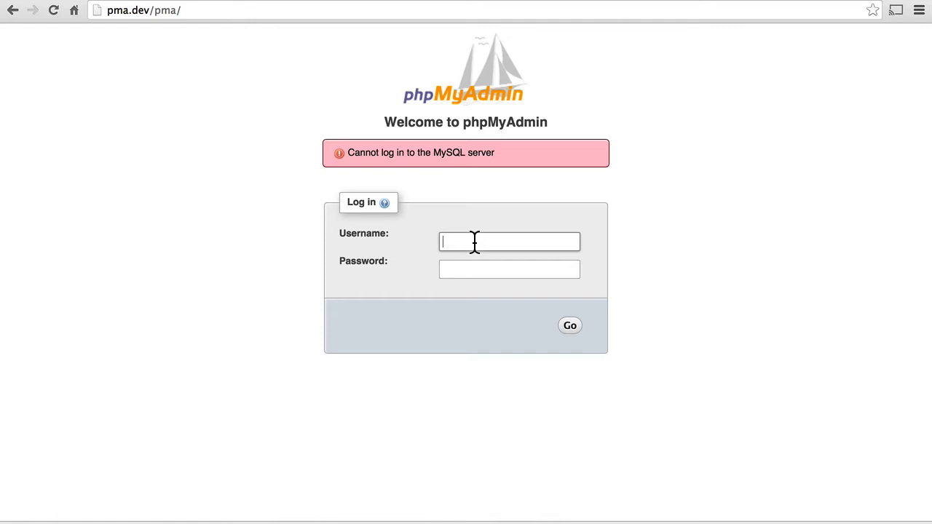
pyautogui.moveTo(551, 270)
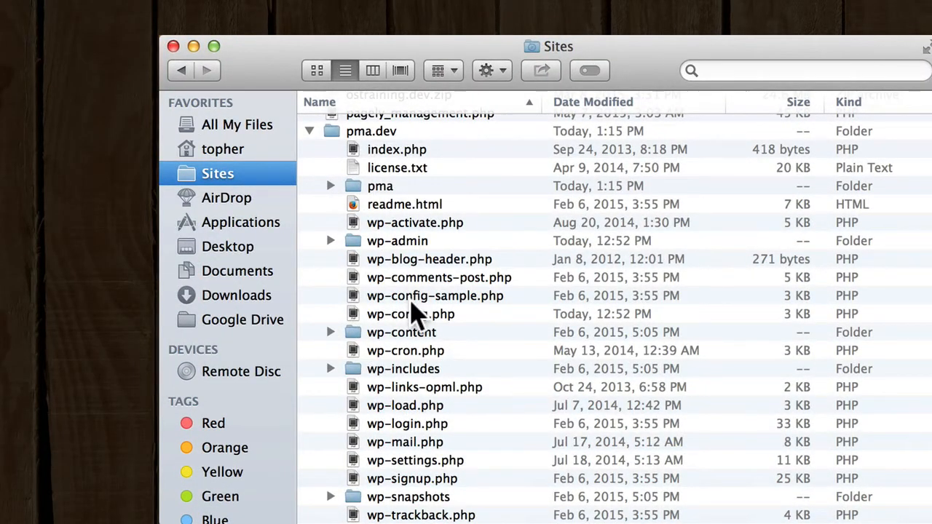
# Open the site's wp-config.php to read its DB_USER and DB_PASSWORD credentials.
pyautogui.scroll(-3)
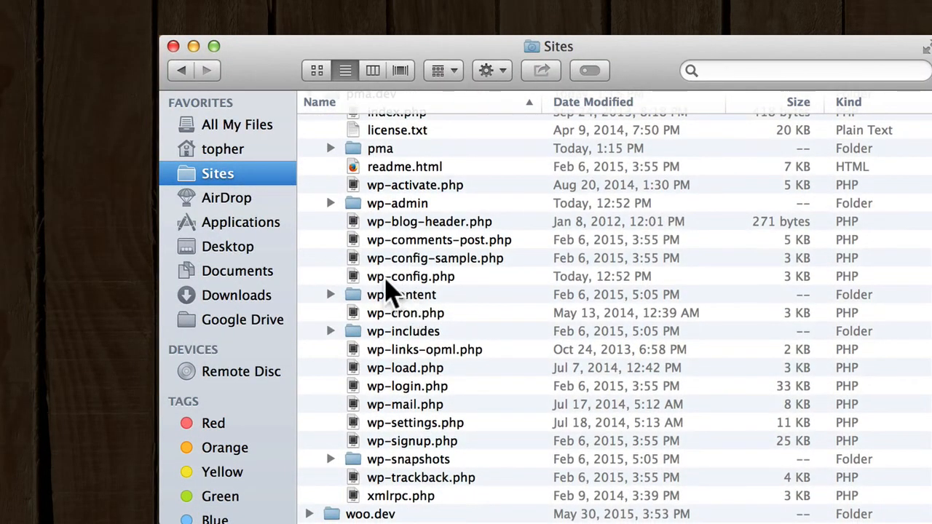
pyautogui.click(410, 276)
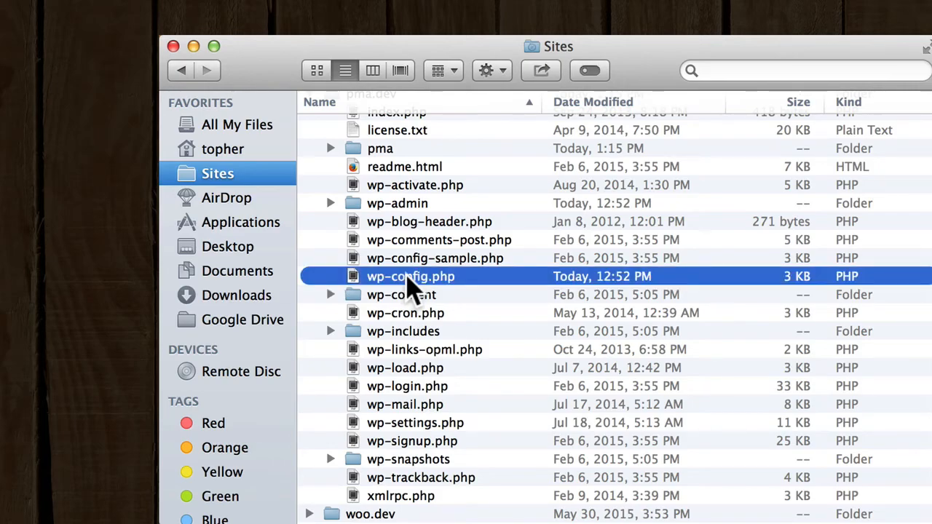
pyautogui.doubleClick(411, 277)
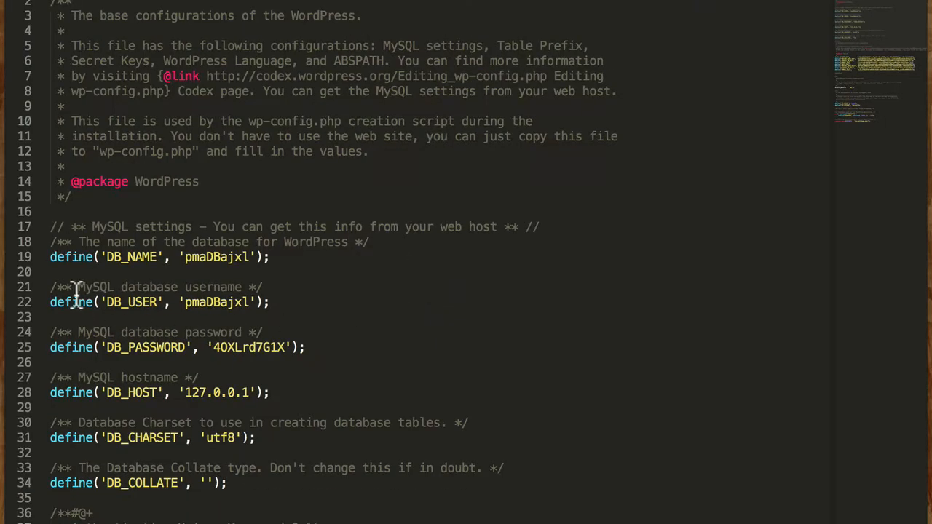
pyautogui.moveTo(155, 326)
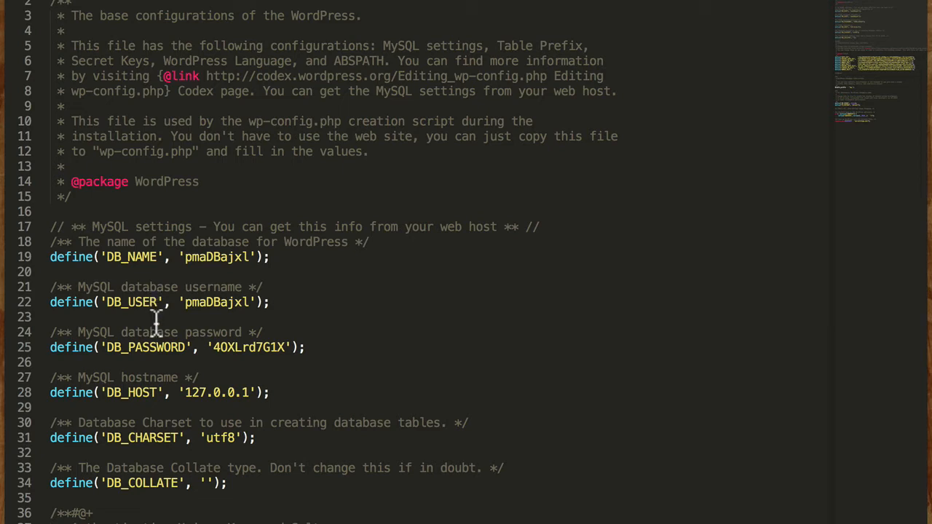
pyautogui.moveTo(332, 407)
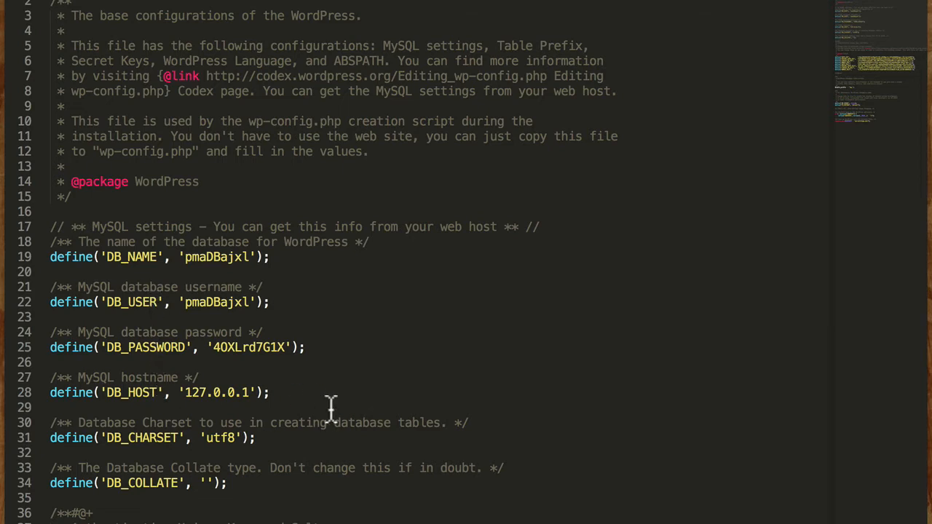
pyautogui.moveTo(230, 302)
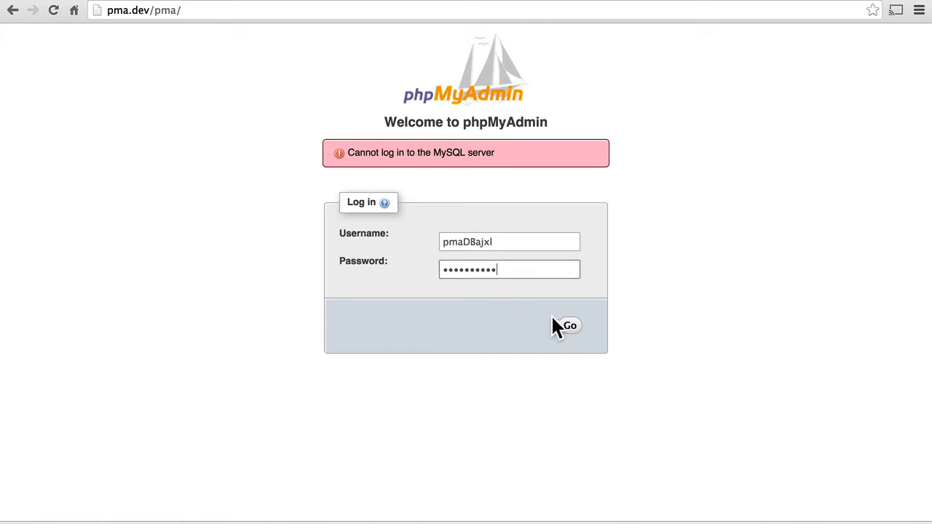
# Sign in to phpMyAdmin on localhost with the WordPress database credentials.
pyautogui.click(565, 326)
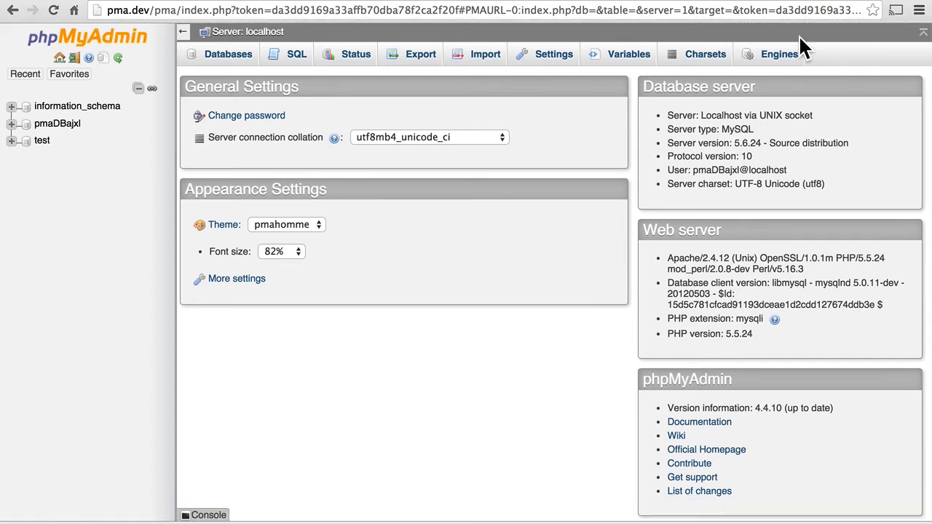
pyautogui.moveTo(862, 517)
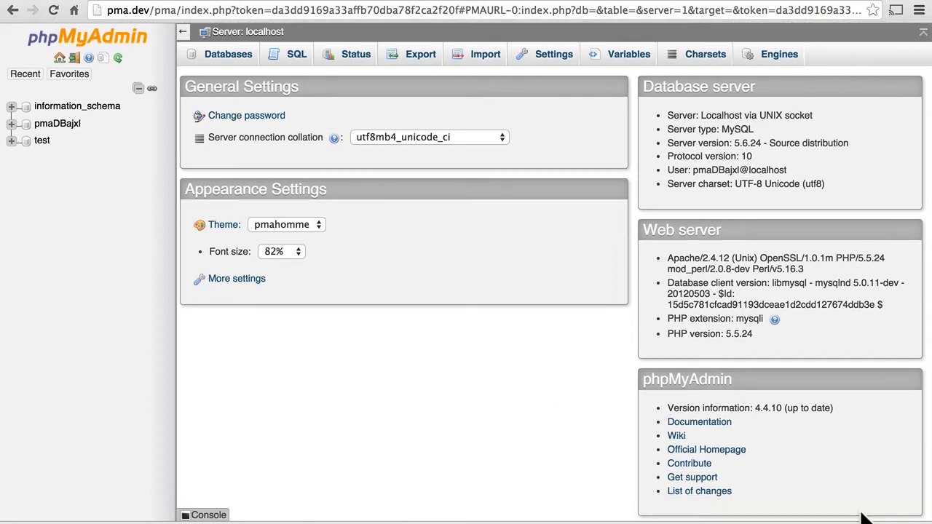
pyautogui.moveTo(448, 440)
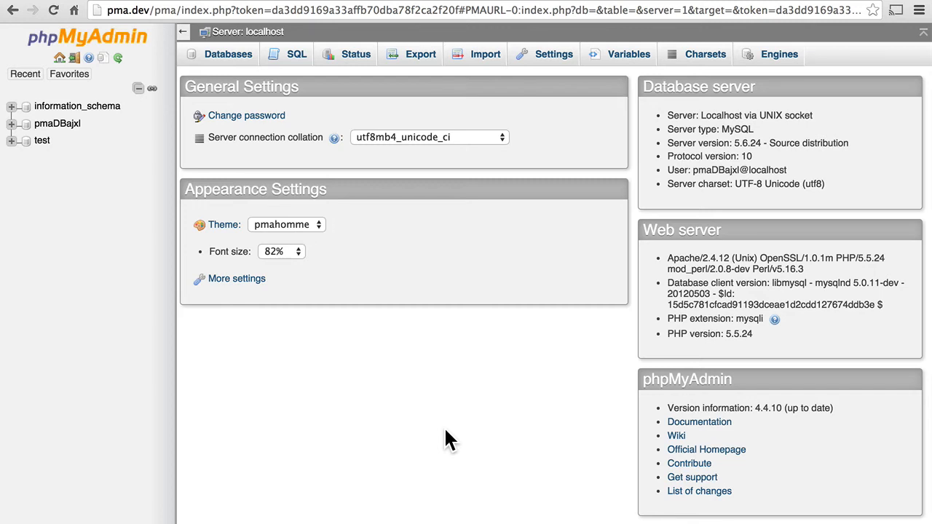
pyautogui.moveTo(312, 376)
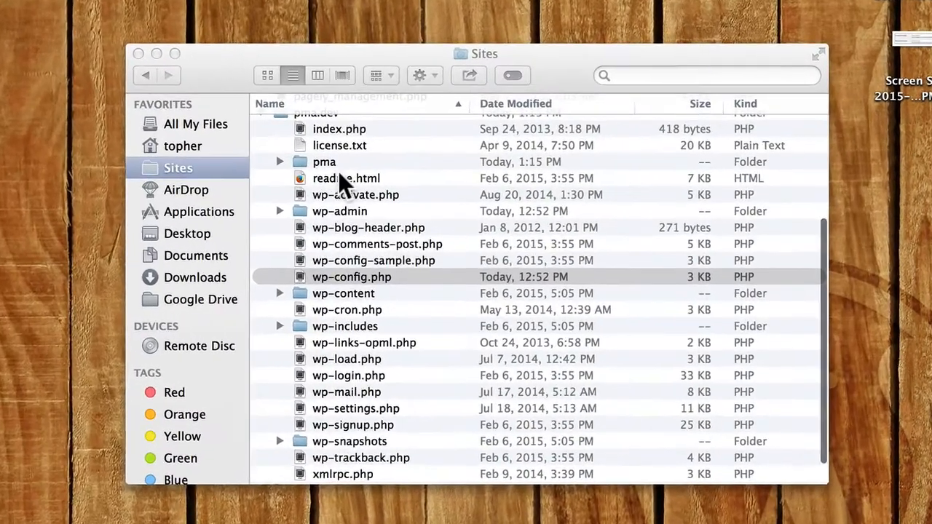
# Reopen pma's config.inc.php showing the blowfish secret and localhost host.
pyautogui.click(280, 162)
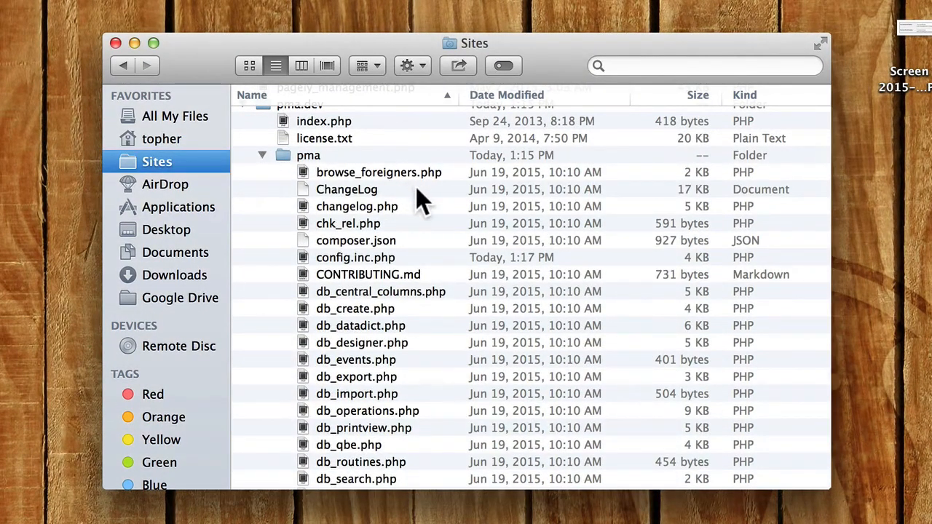
pyautogui.doubleClick(356, 256)
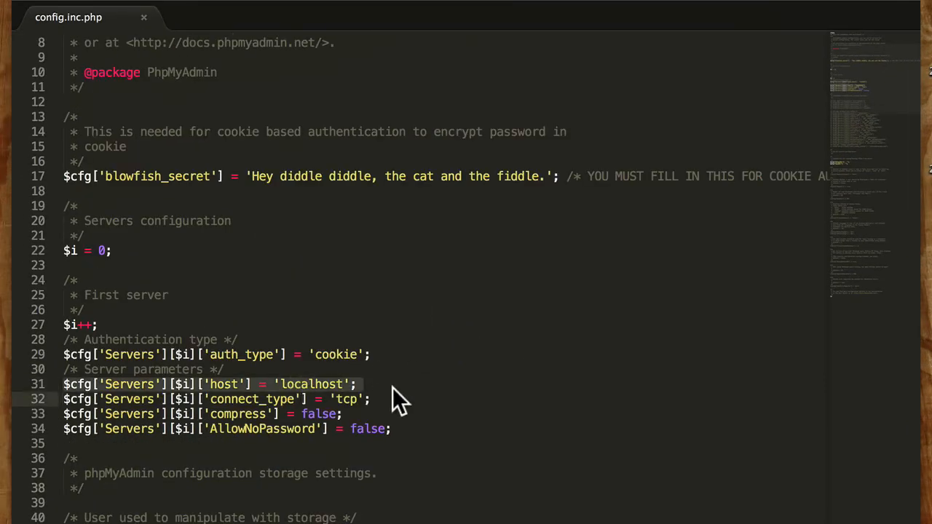
pyautogui.moveTo(338, 393)
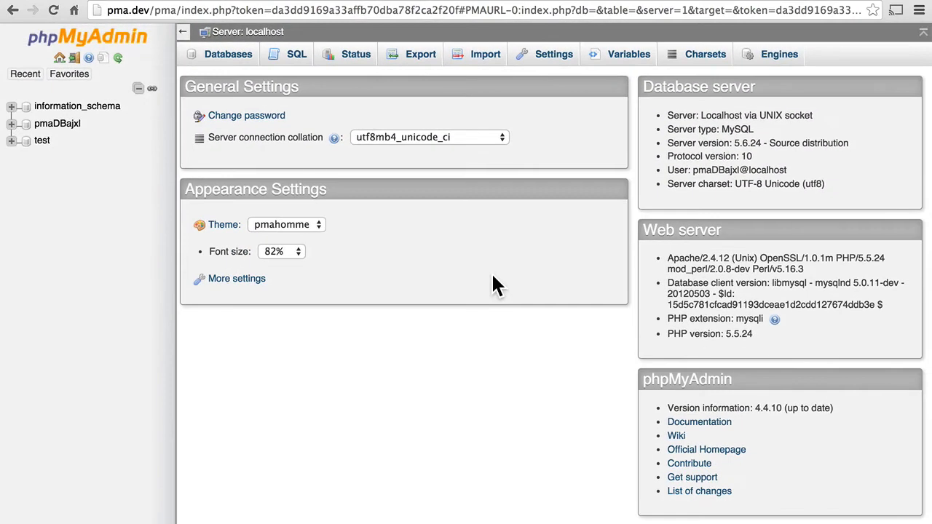
pyautogui.moveTo(393, 265)
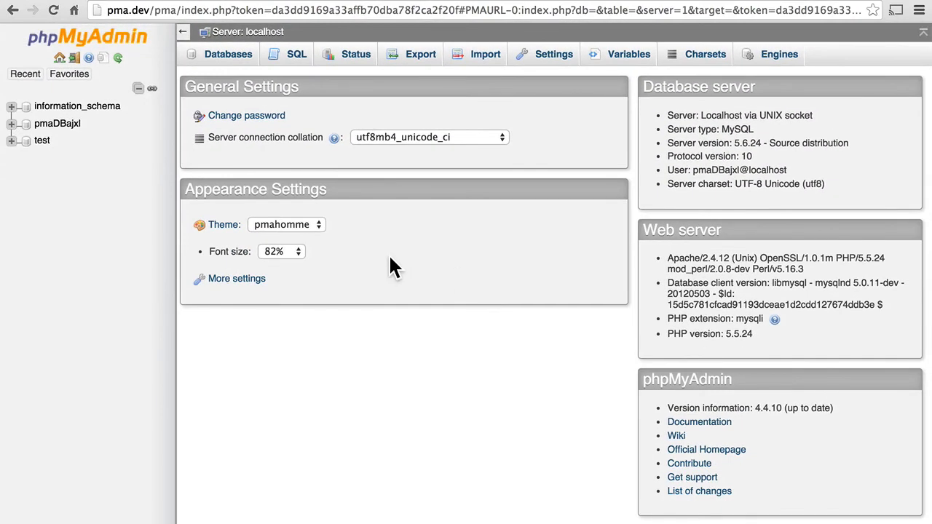
pyautogui.moveTo(343, 70)
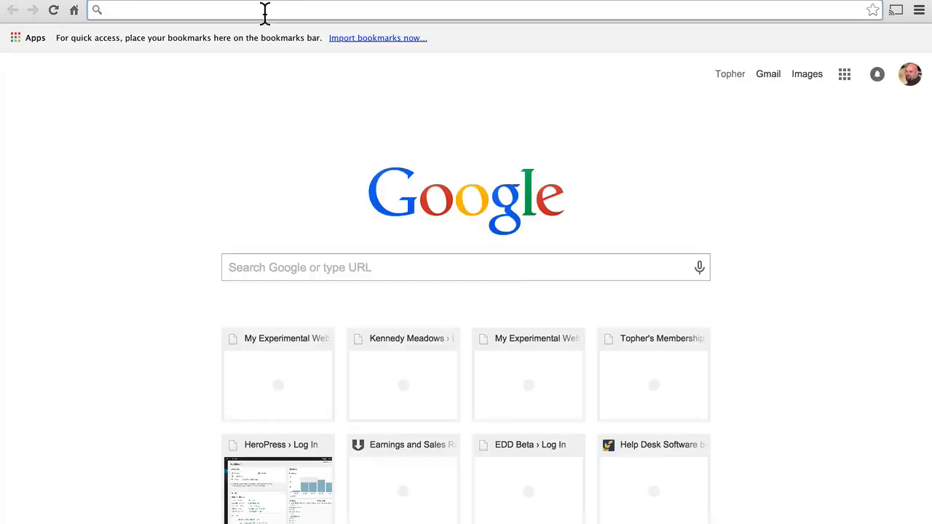
pyautogui.write('mysql.derosia.com')
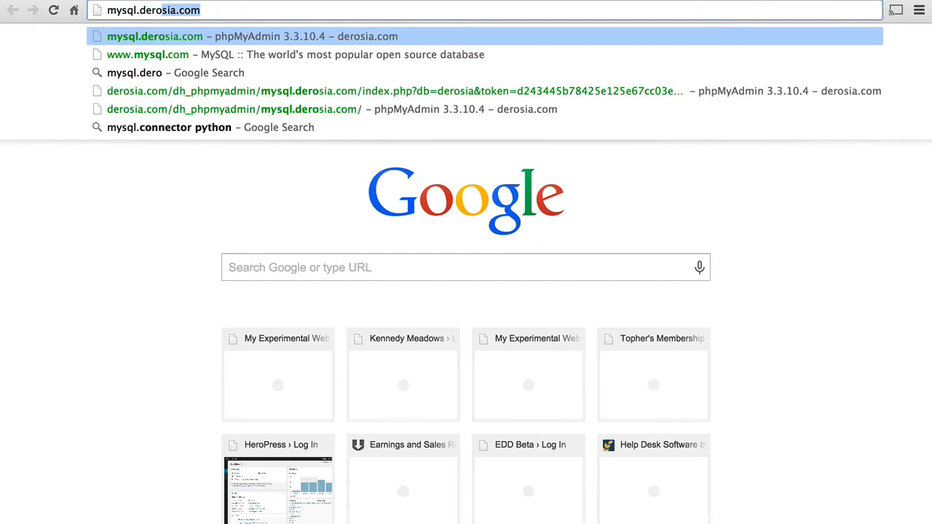
pyautogui.click(233, 108)
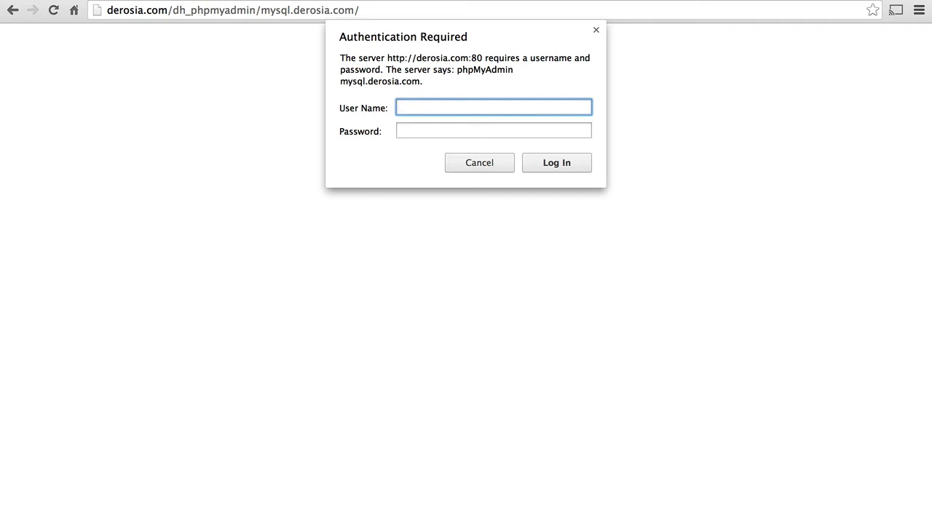
pyautogui.write('topher_deo')
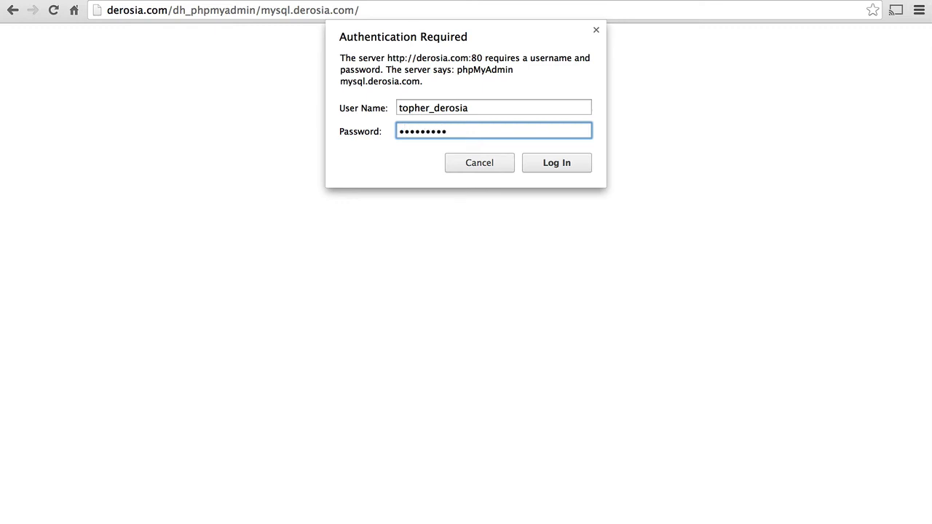
pyautogui.click(556, 163)
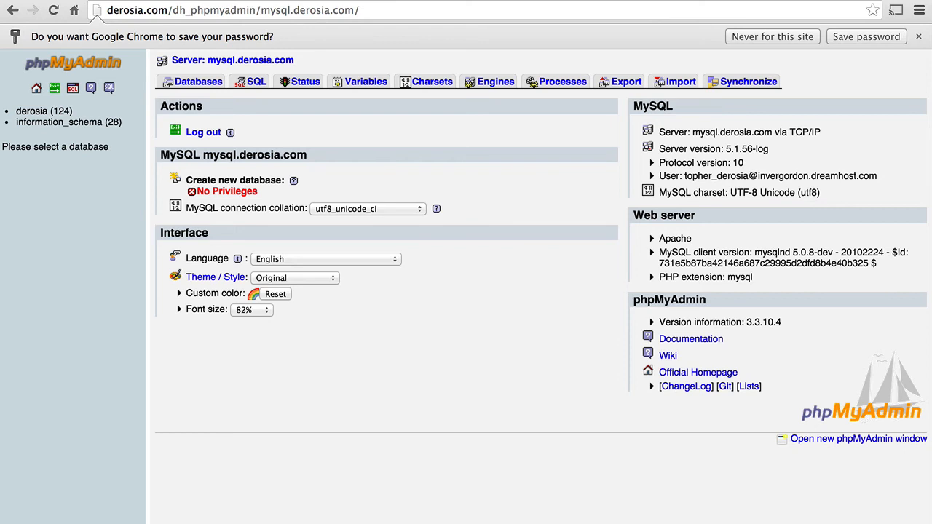
pyautogui.moveTo(720, 52)
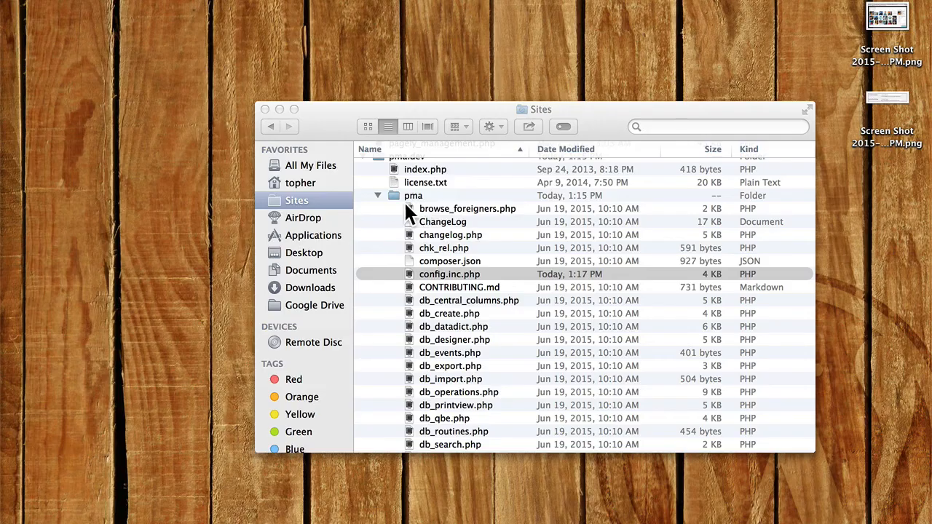
# Collapse the pma folder in Finder and reopen wp-config.php in Sublime Text.
pyautogui.click(377, 195)
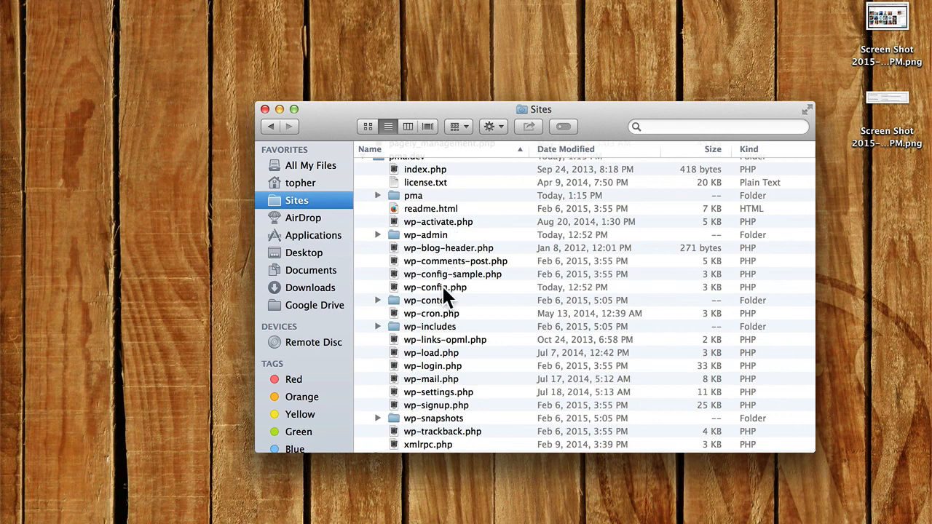
pyautogui.doubleClick(434, 287)
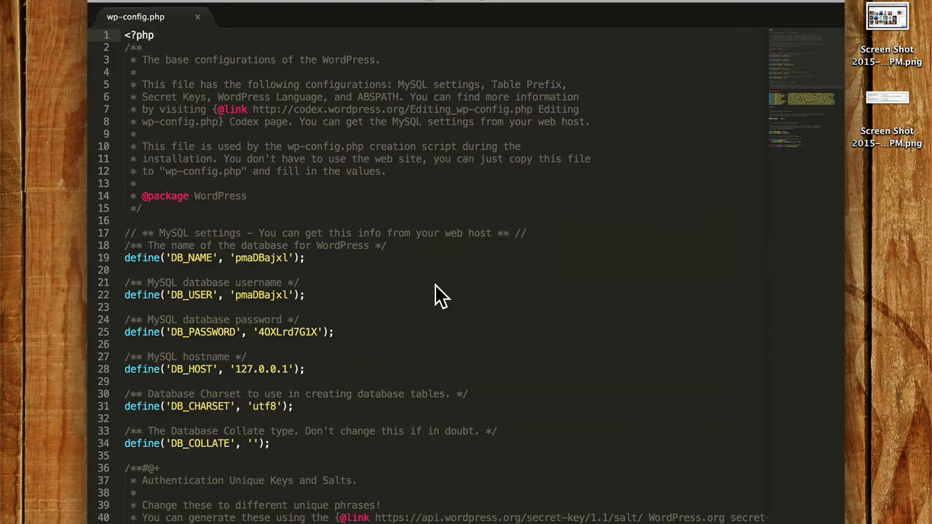